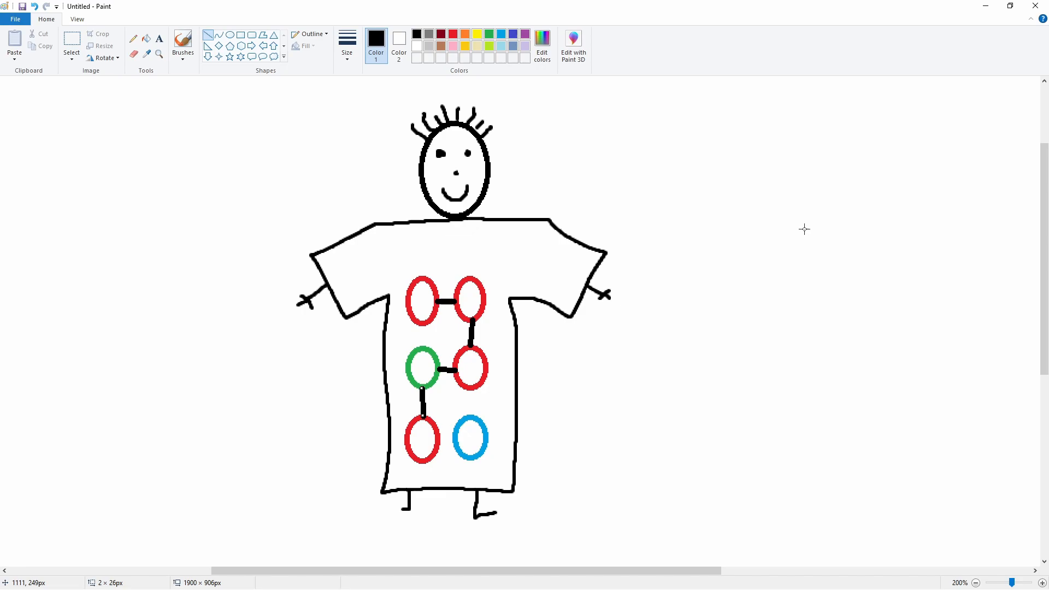
pyautogui.moveTo(737, 304)
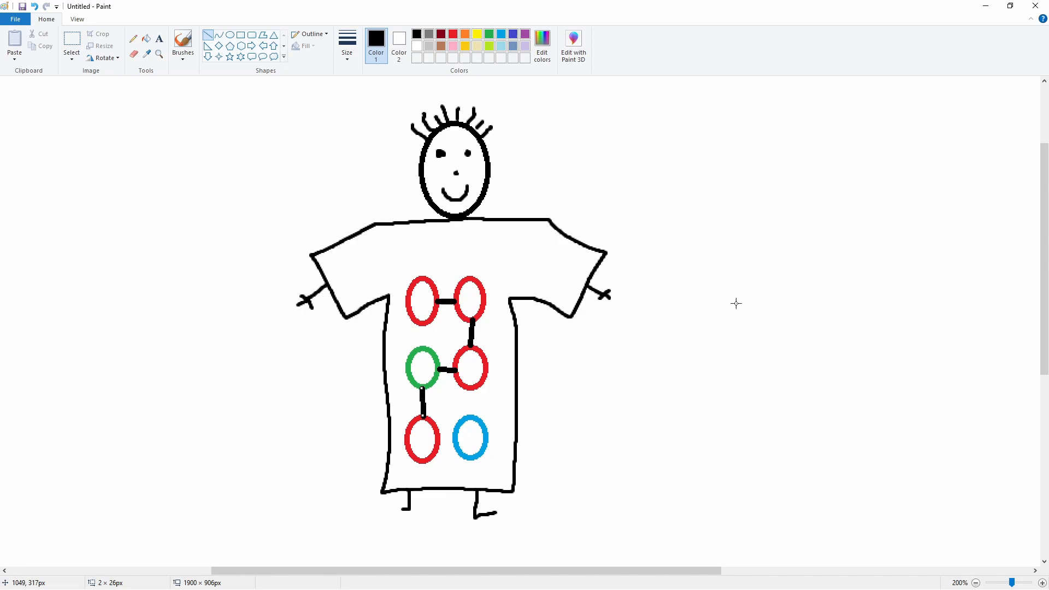
pyautogui.moveTo(707, 376)
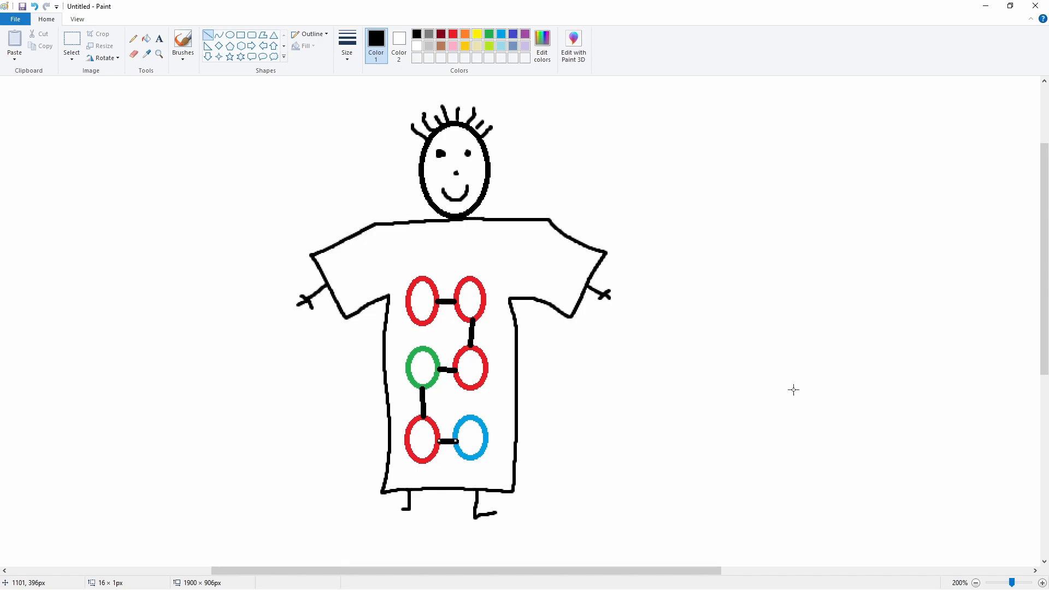
pyautogui.click(14, 44)
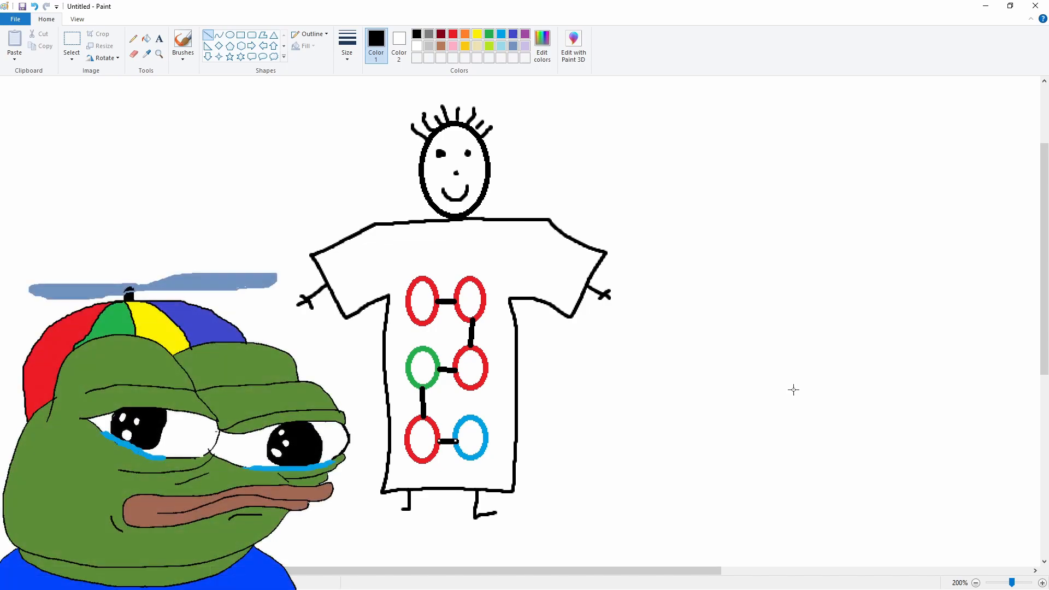